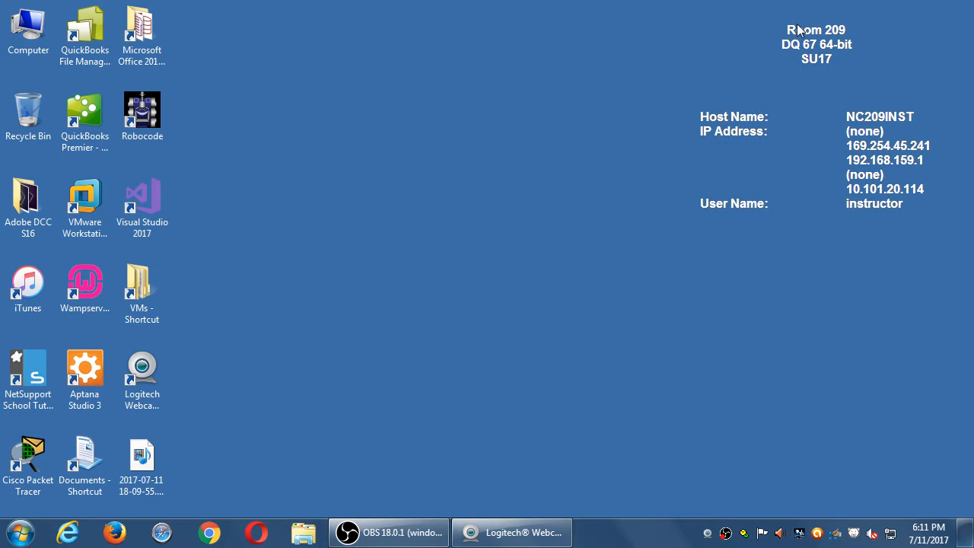
mouse_move(572, 468)
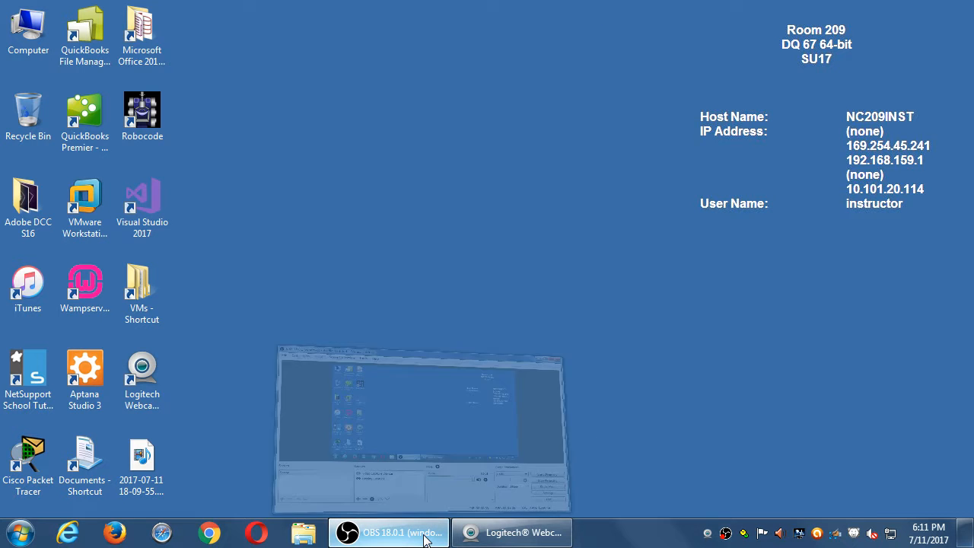
click(388, 533)
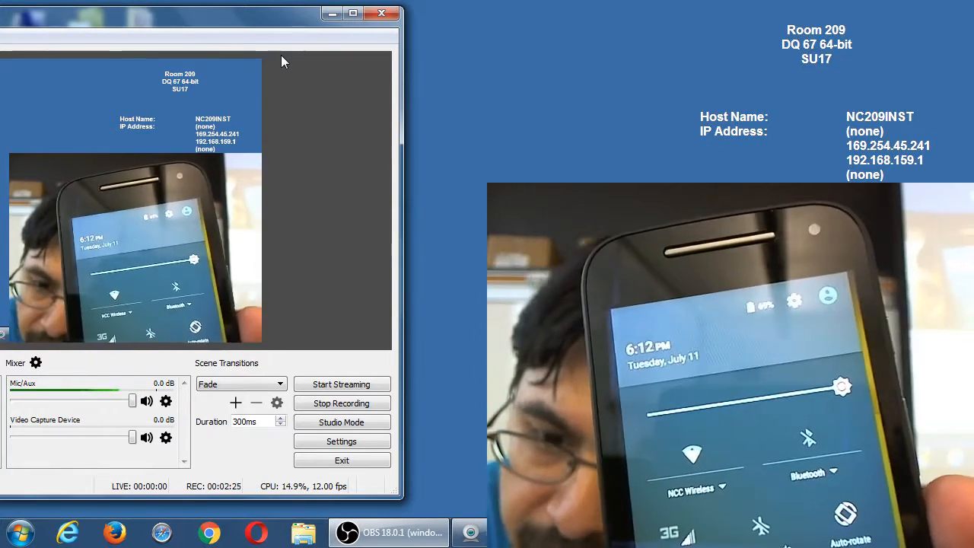
mouse_move(309, 58)
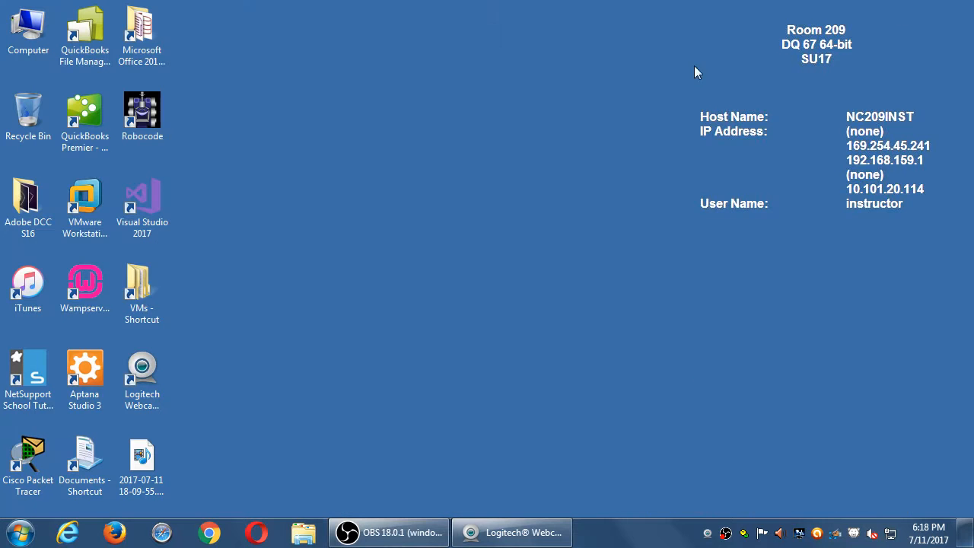
mouse_move(672, 74)
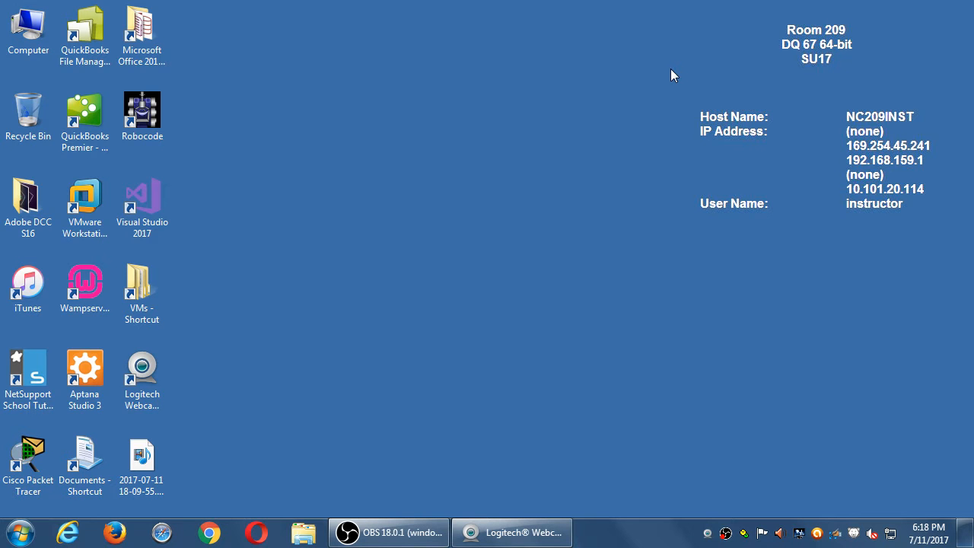
mouse_move(560, 60)
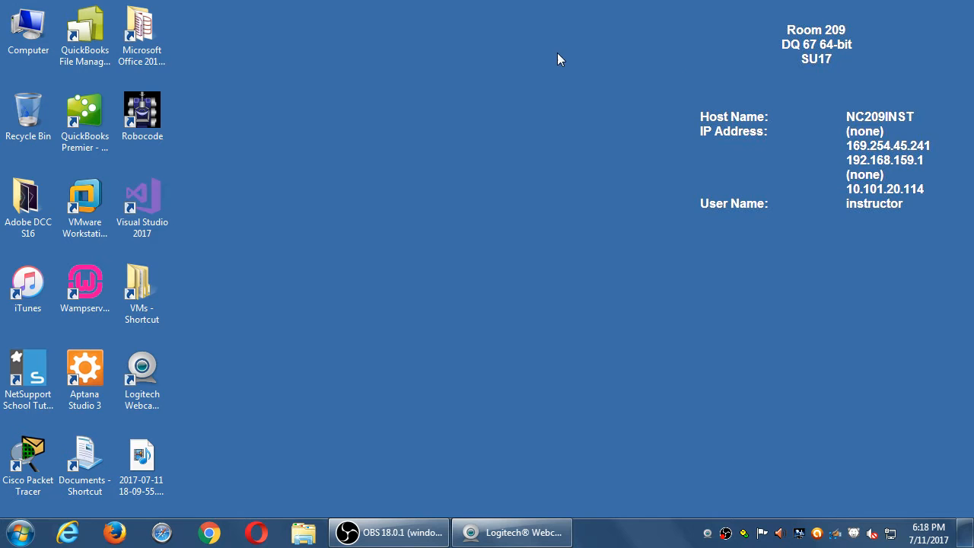
mouse_move(509, 128)
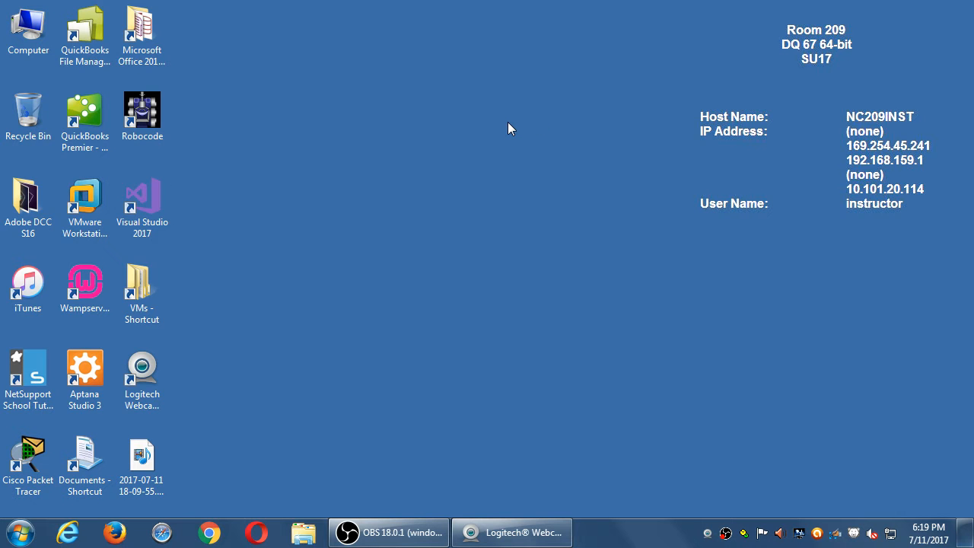
mouse_move(198, 510)
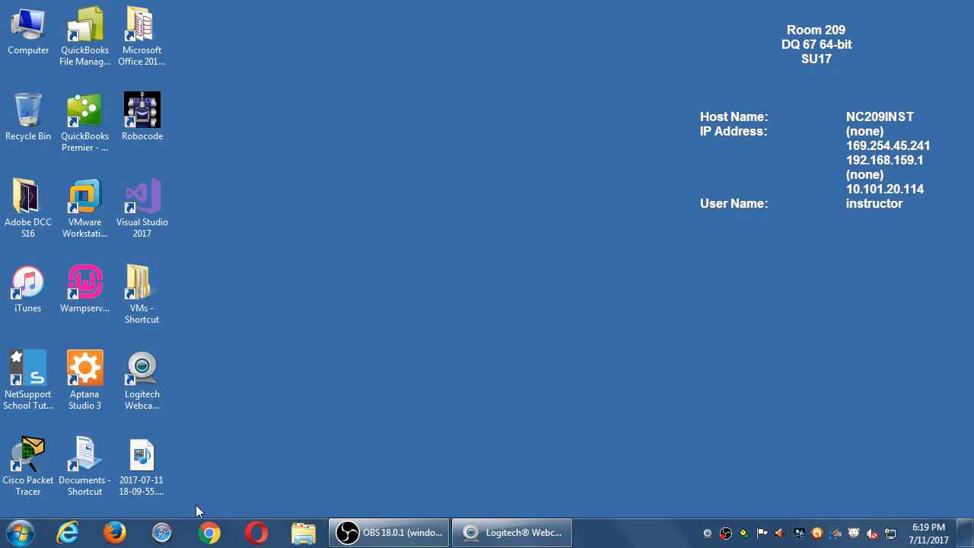
mouse_move(967, 539)
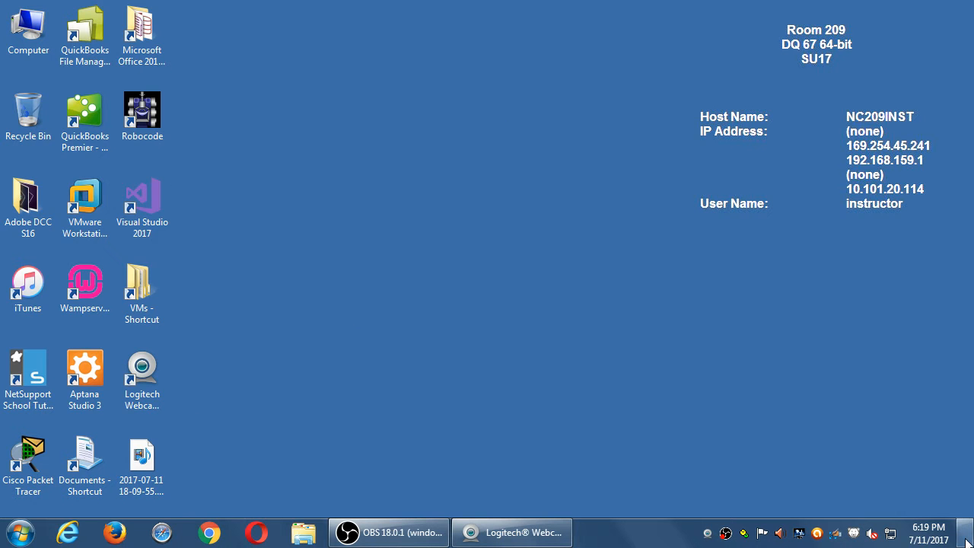
mouse_move(809, 426)
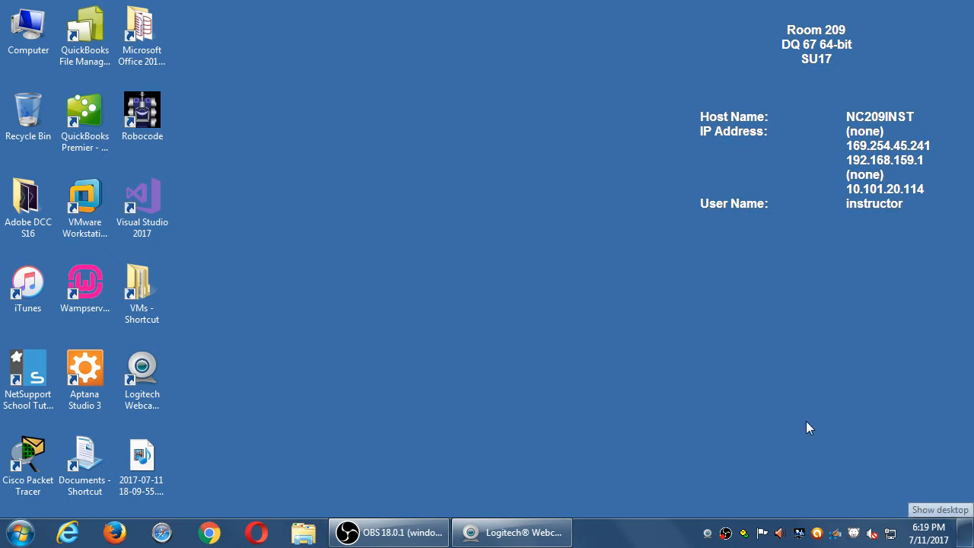
mouse_move(210, 533)
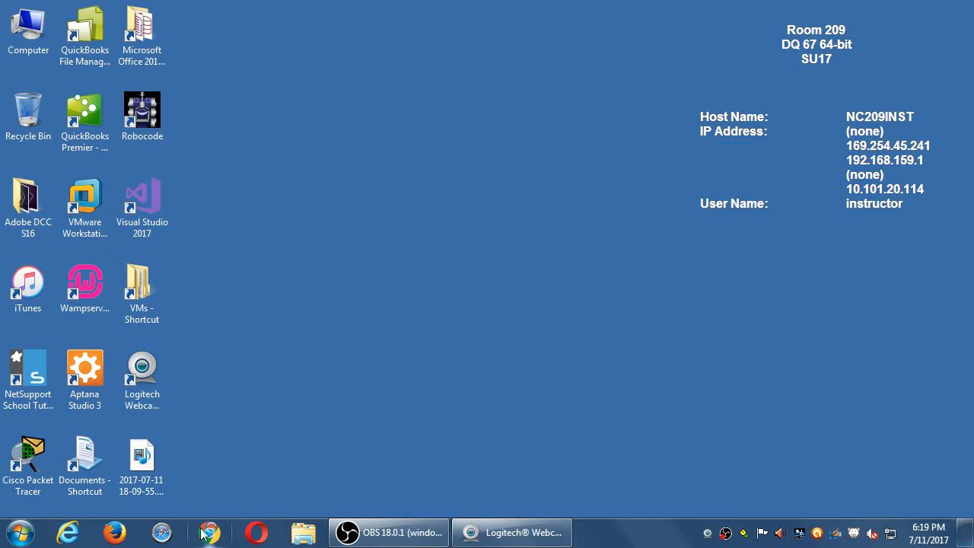
Search Google in Chrome for 'moto oem usb driver' from the address bar
click(207, 532)
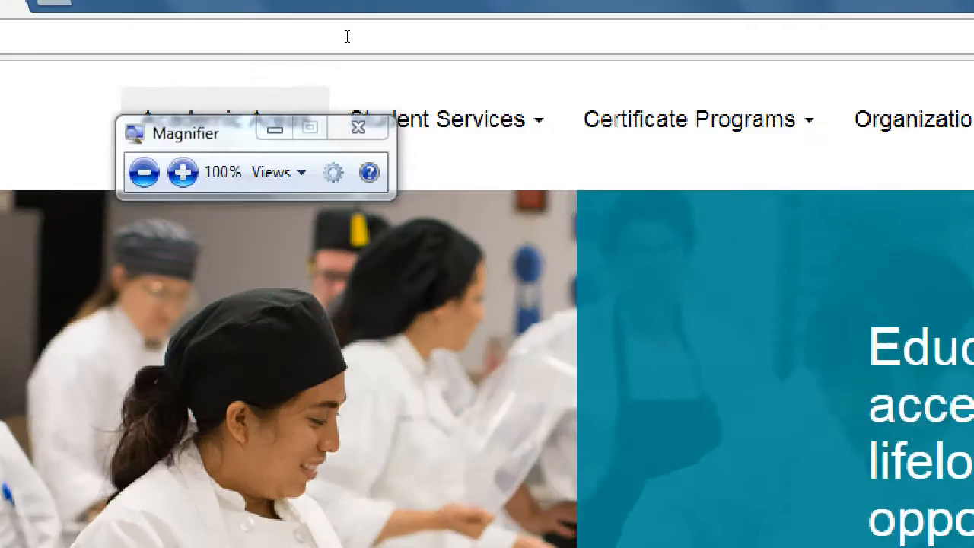
click(358, 126)
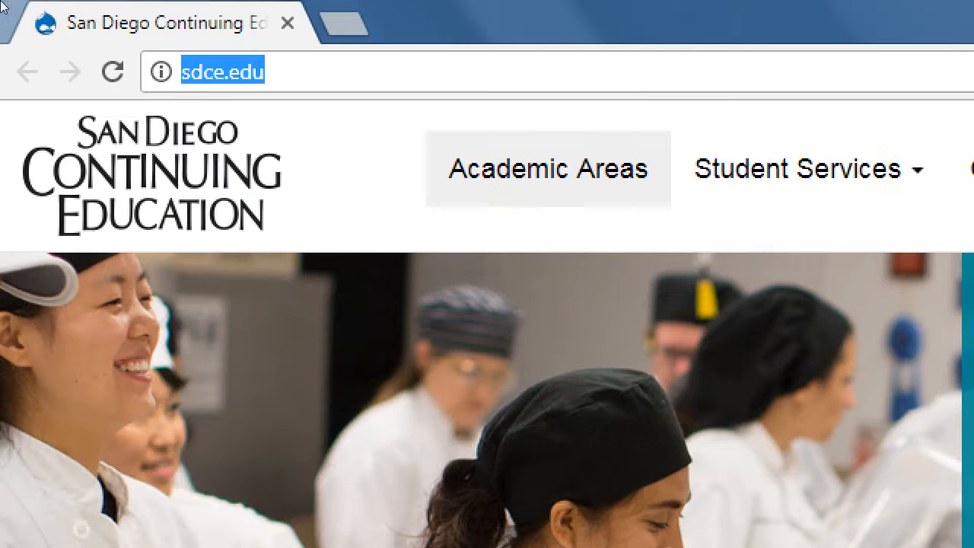
mouse_move(275, 8)
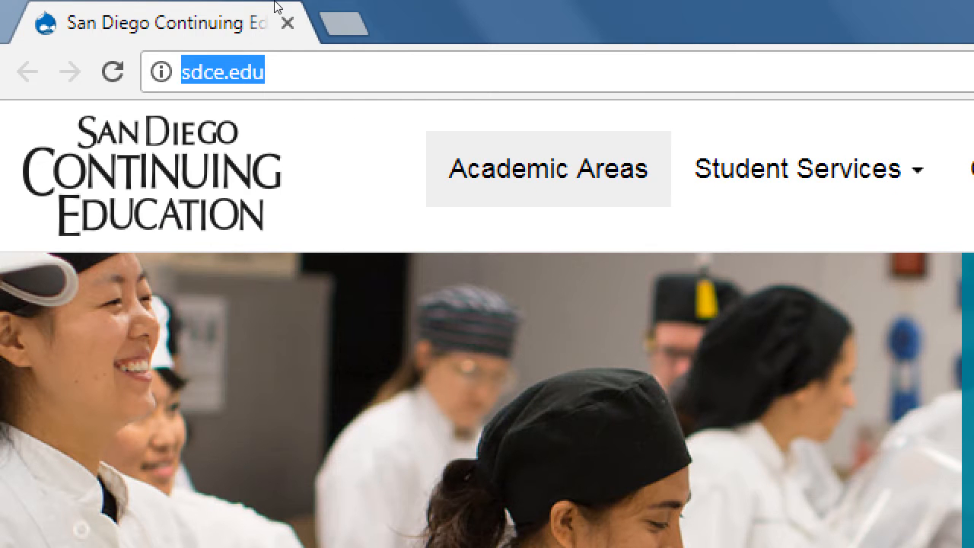
text(motorola)
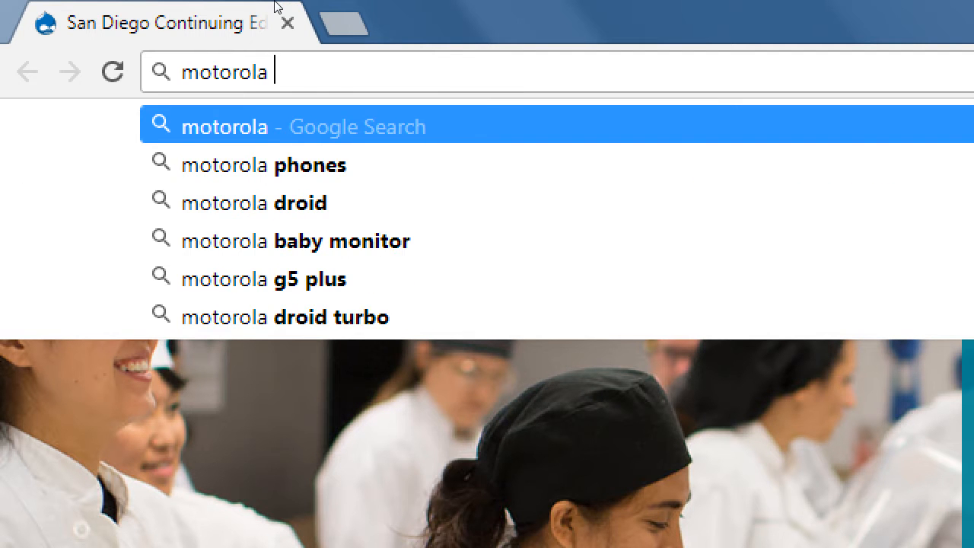
text(oem usb driver)
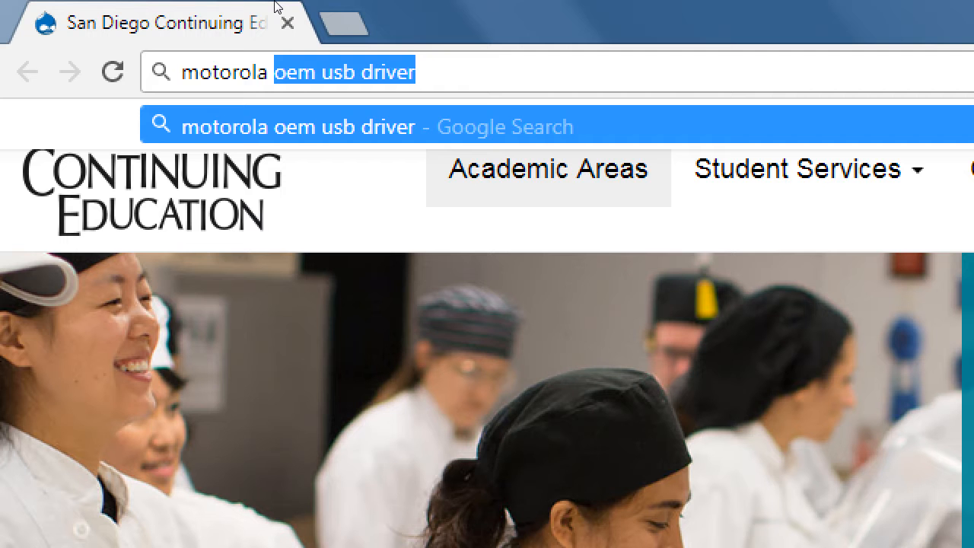
key(Return)
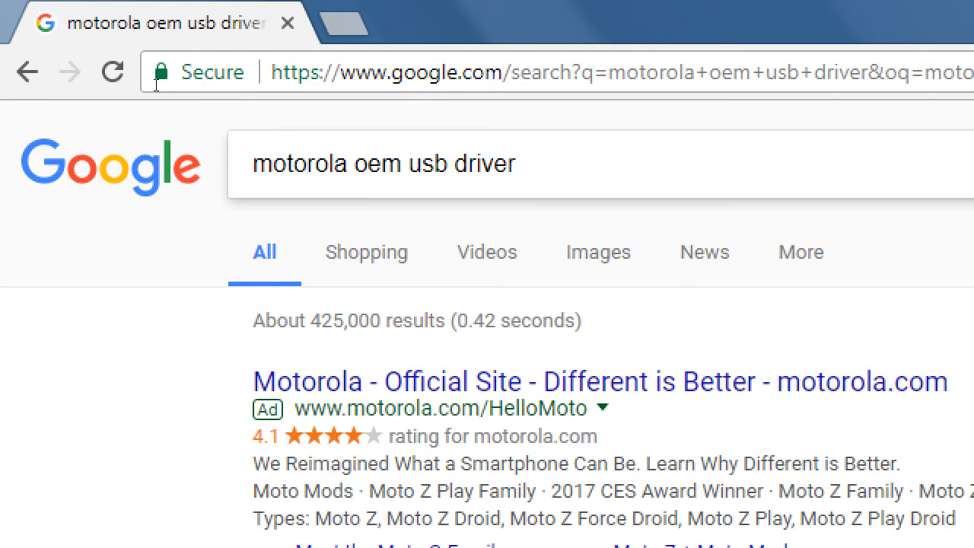
mouse_move(344, 197)
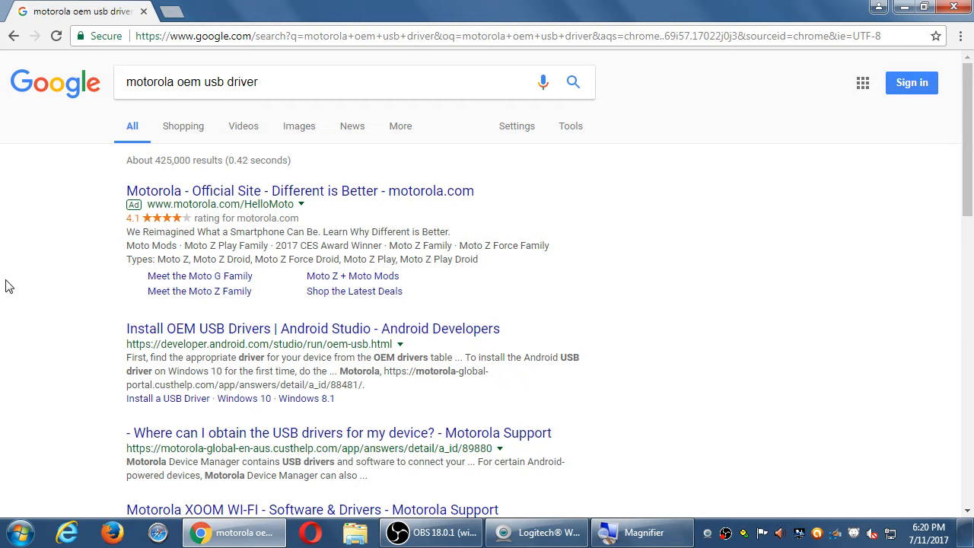
Choose the Motorola Support result 'Where can I obtain the USB drivers for my device?'
click(338, 432)
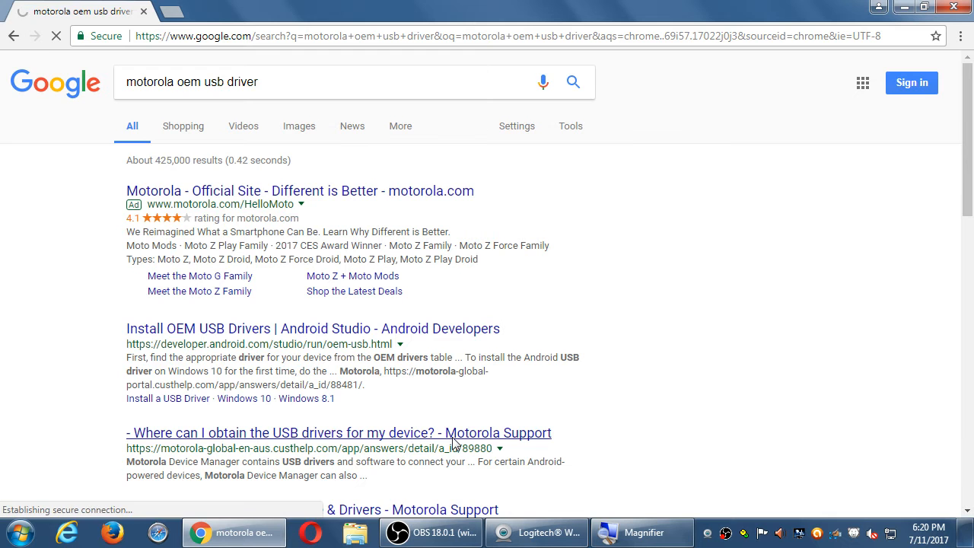
View the Motorola USB drivers page down to system requirements and Windows/Mac downloads
click(338, 433)
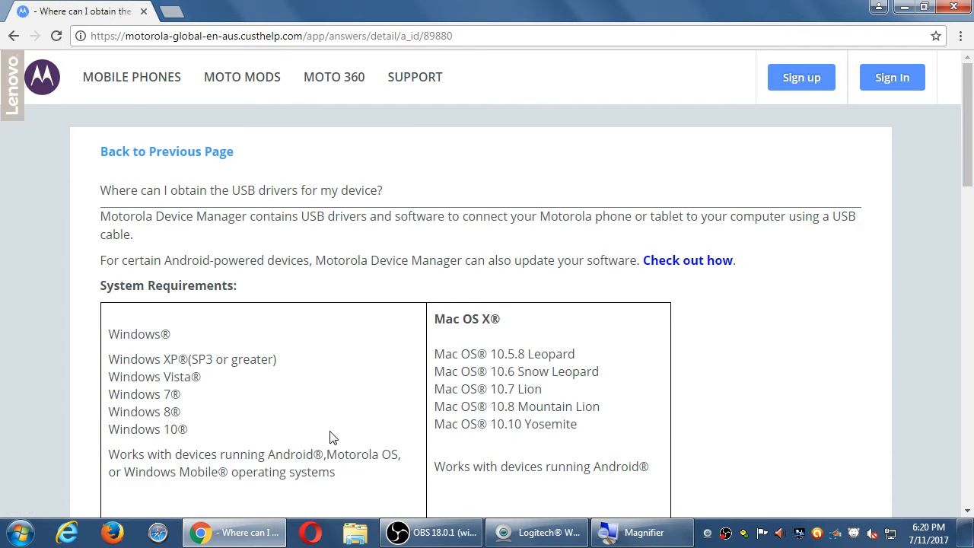
scroll(down, 3)
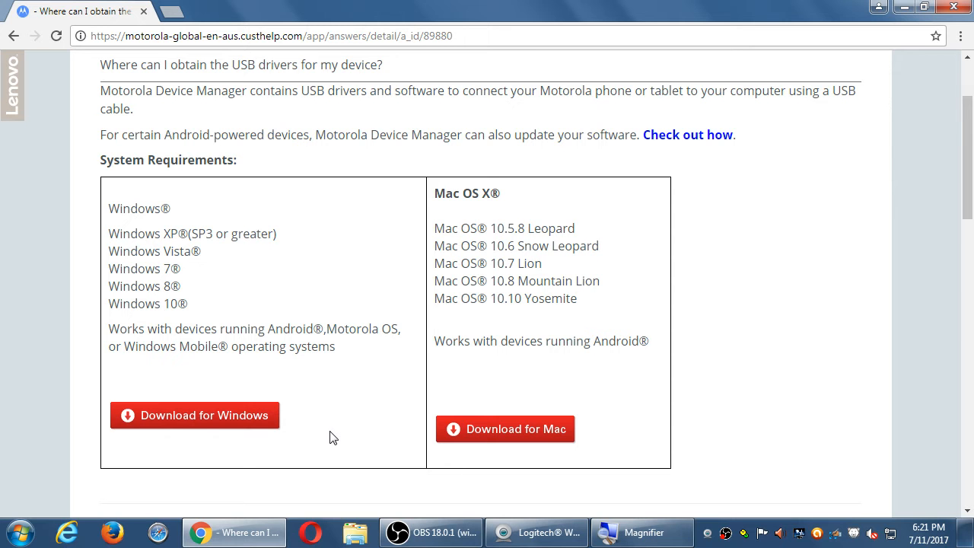
mouse_move(616, 295)
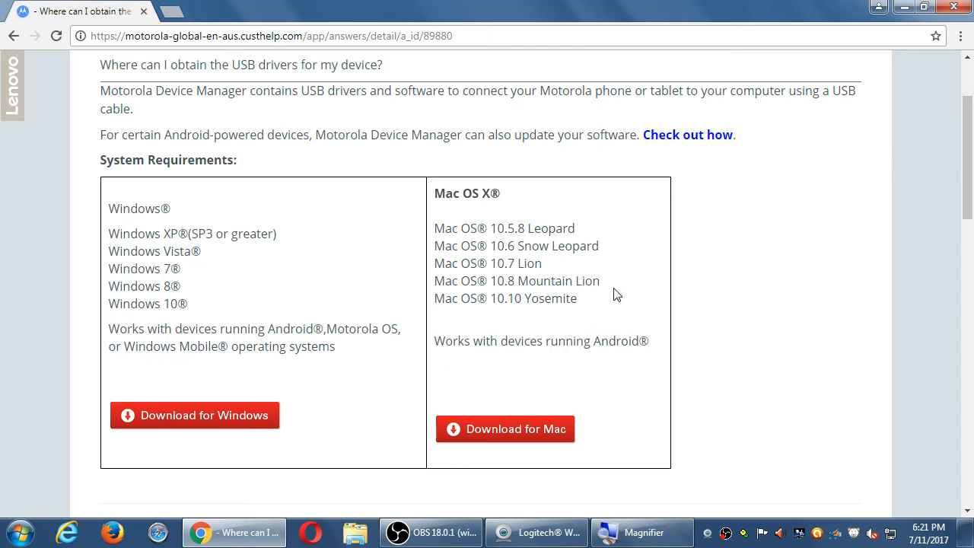
mouse_move(773, 274)
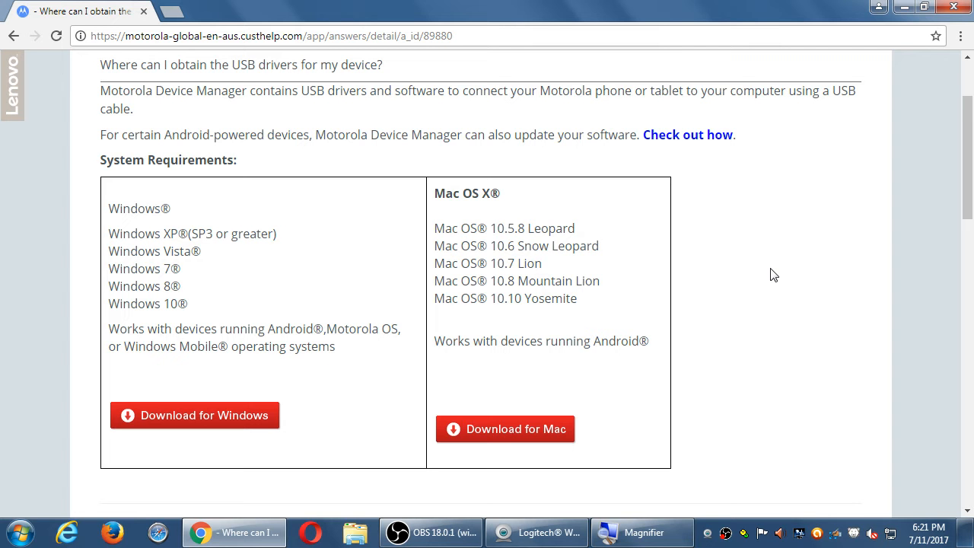
mouse_move(788, 271)
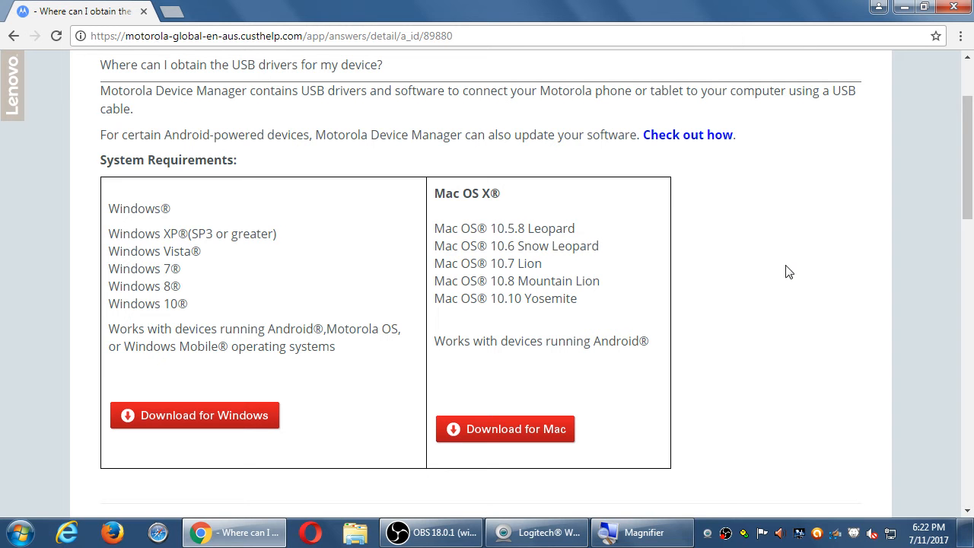
mouse_move(812, 256)
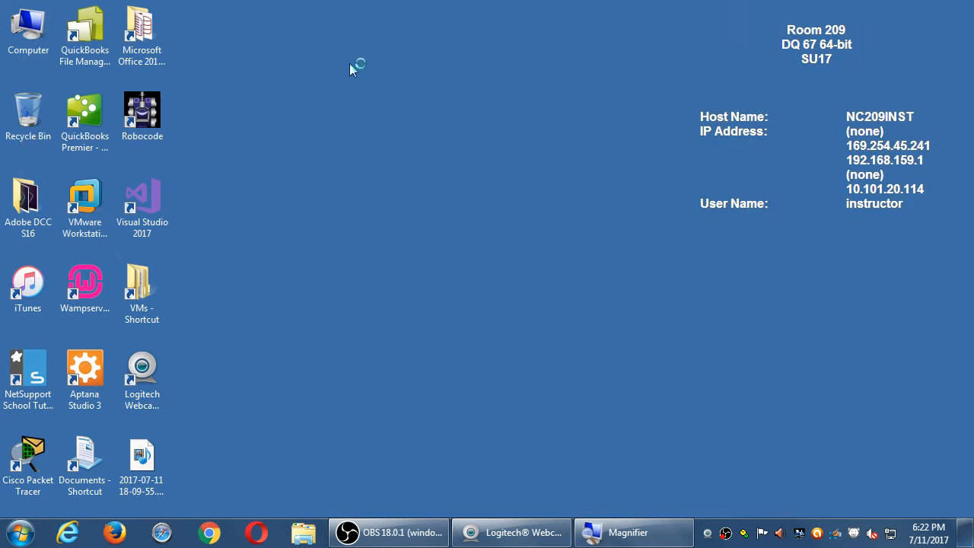
Dismiss AutoPlay and bring up the Computer's System Properties page in Control Panel
right_click(27, 23)
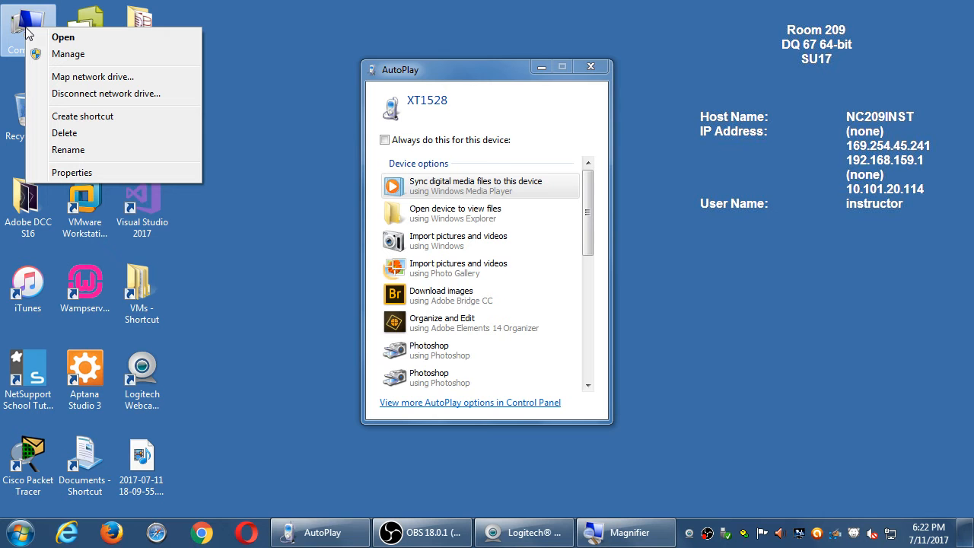
mouse_move(617, 82)
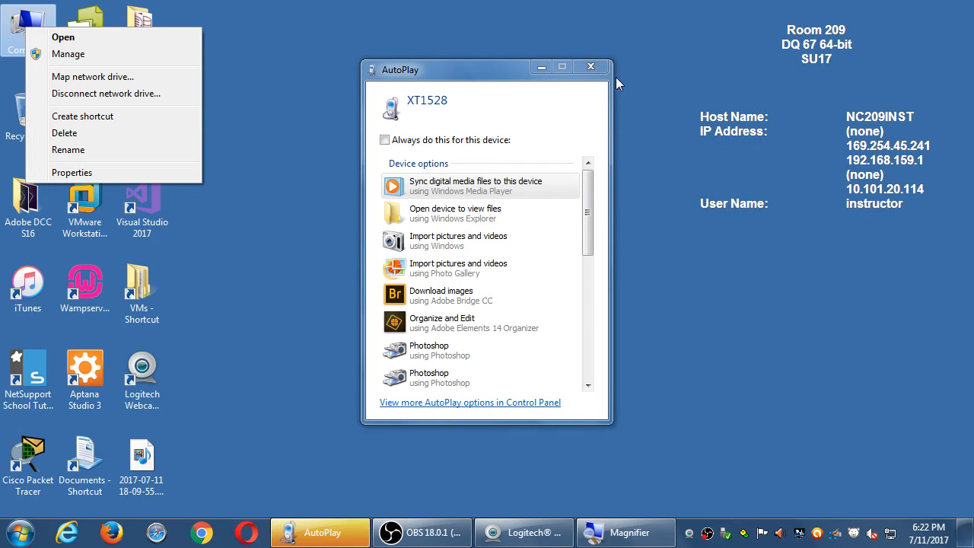
click(590, 67)
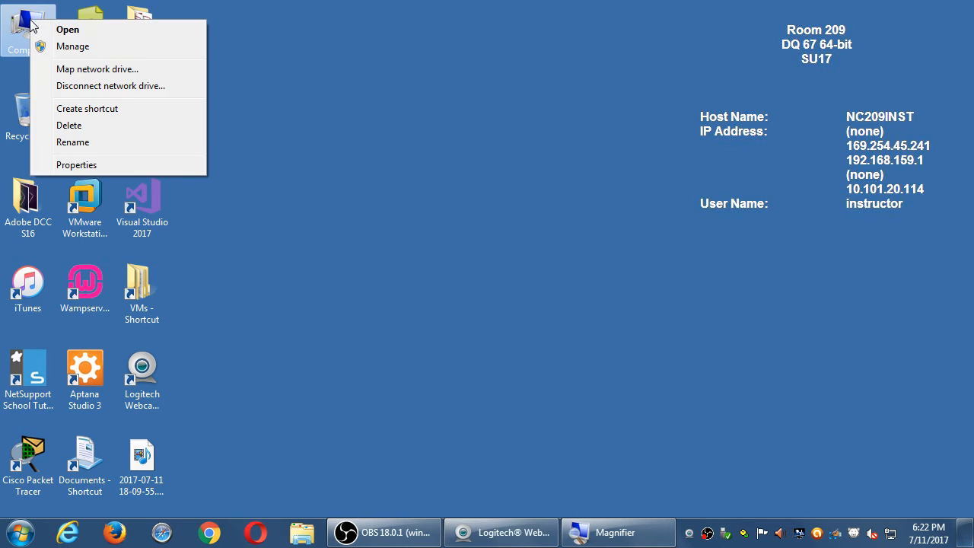
mouse_move(125, 164)
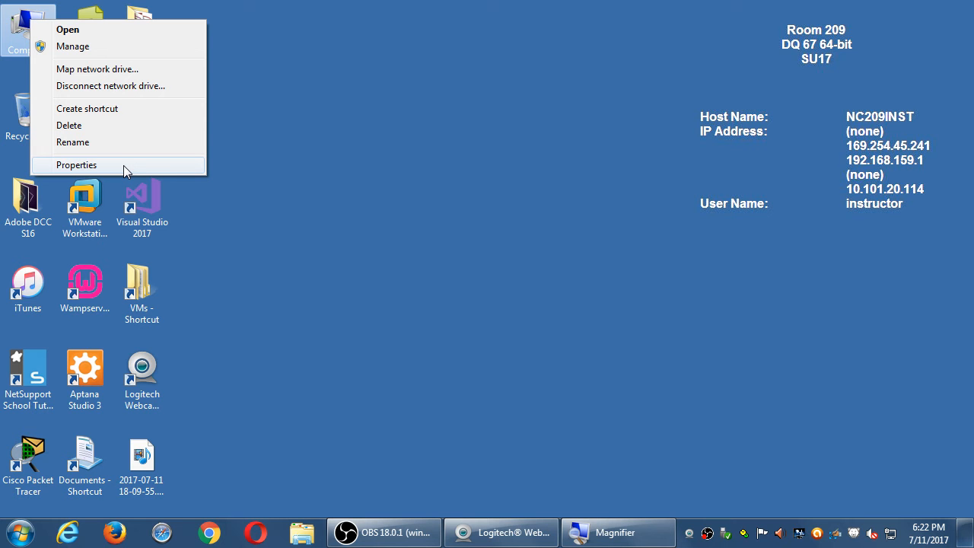
click(76, 165)
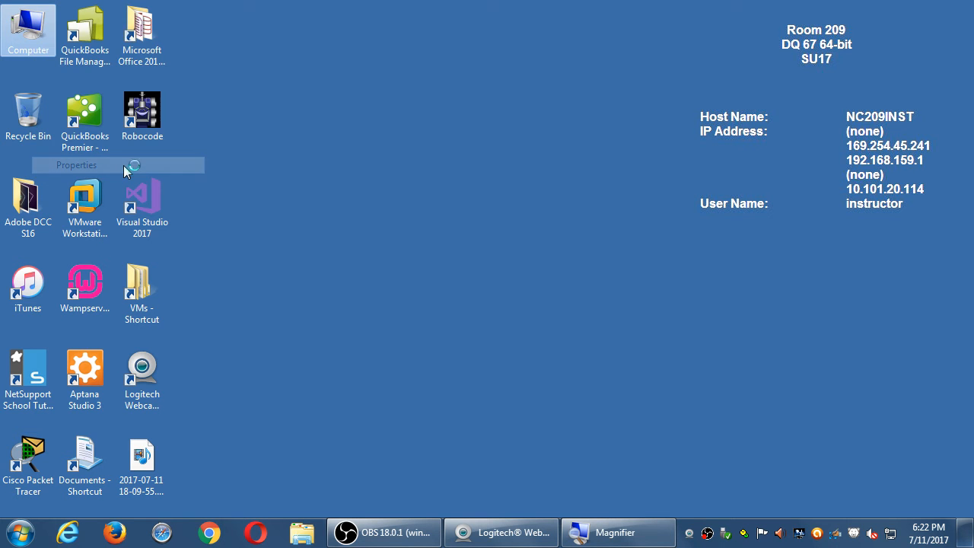
click(76, 164)
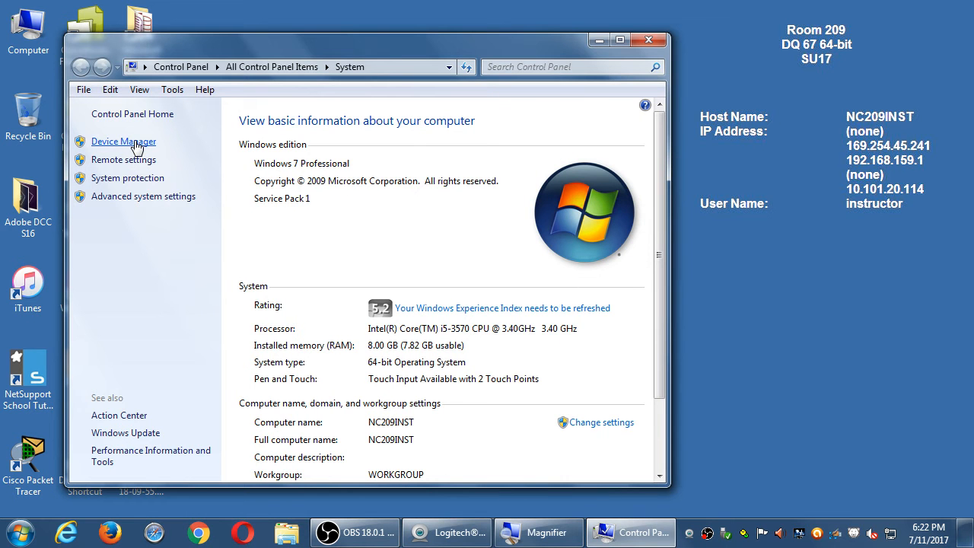
In Device Manager, expand Android Device to show Motorola ADB Interface and collapse Other devices
click(122, 141)
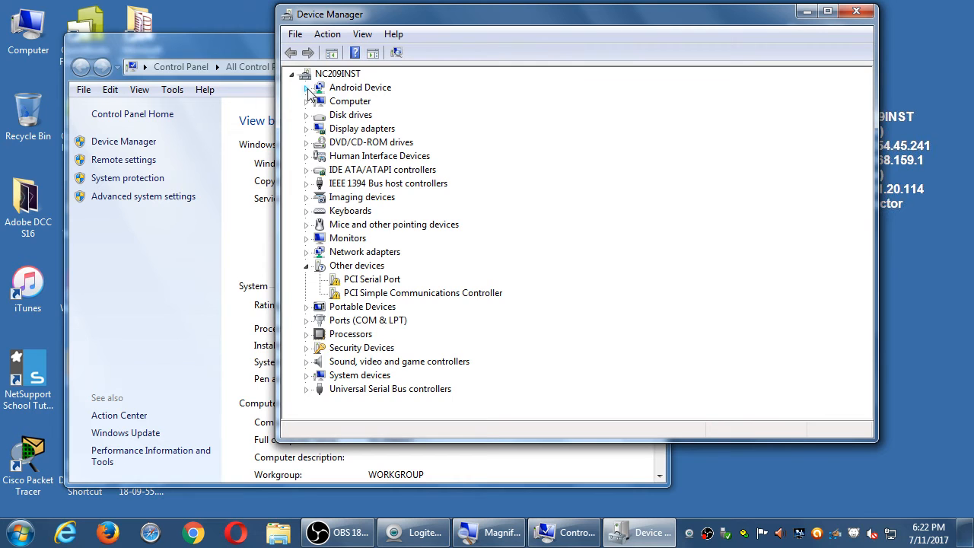
click(306, 87)
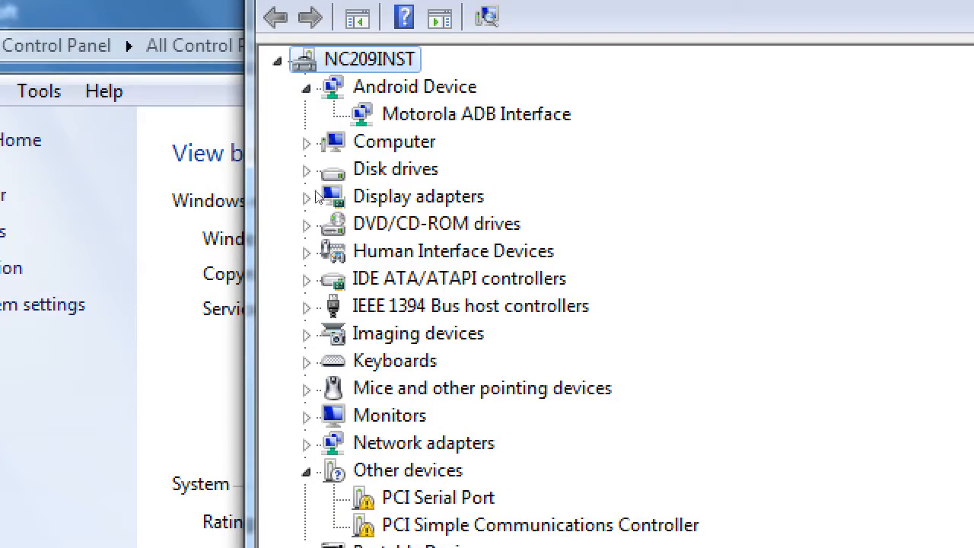
scroll(down, 3)
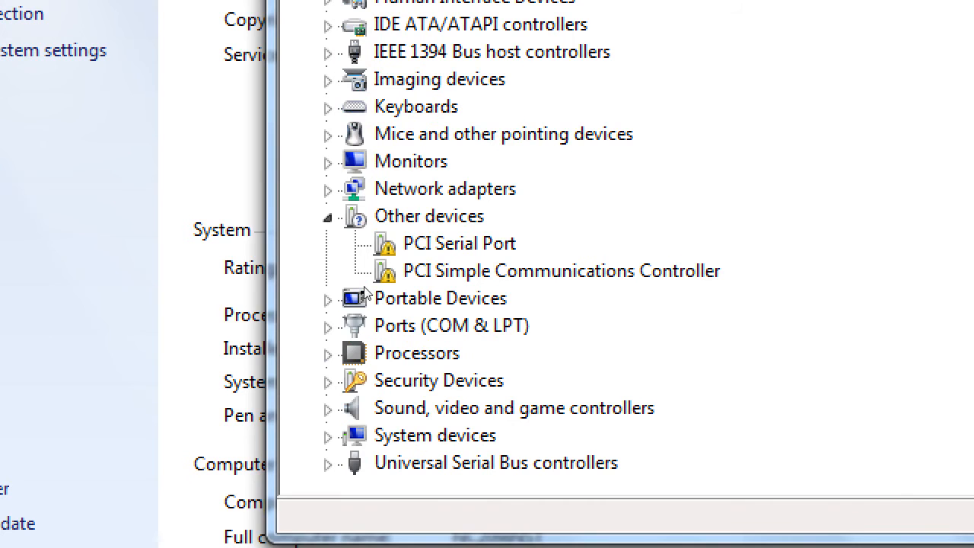
mouse_move(342, 315)
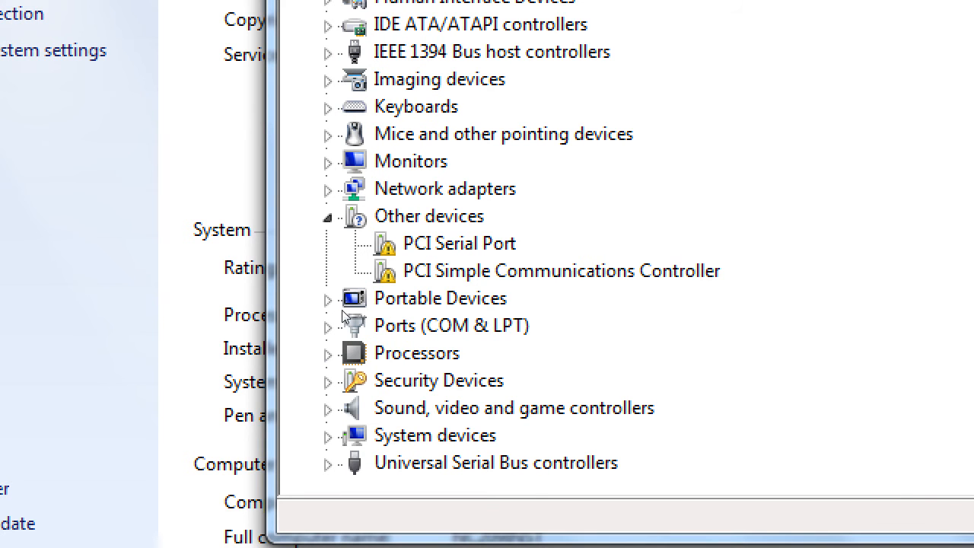
mouse_move(347, 305)
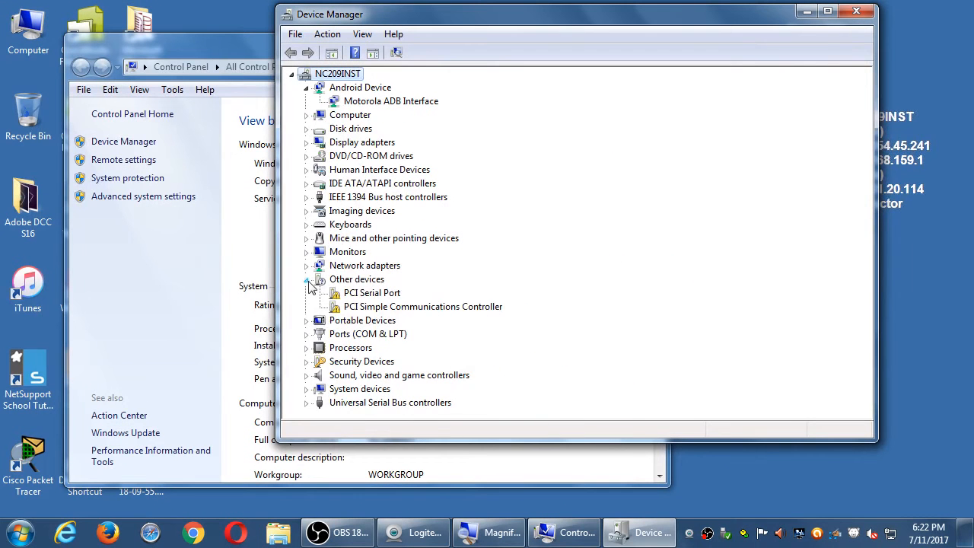
click(308, 280)
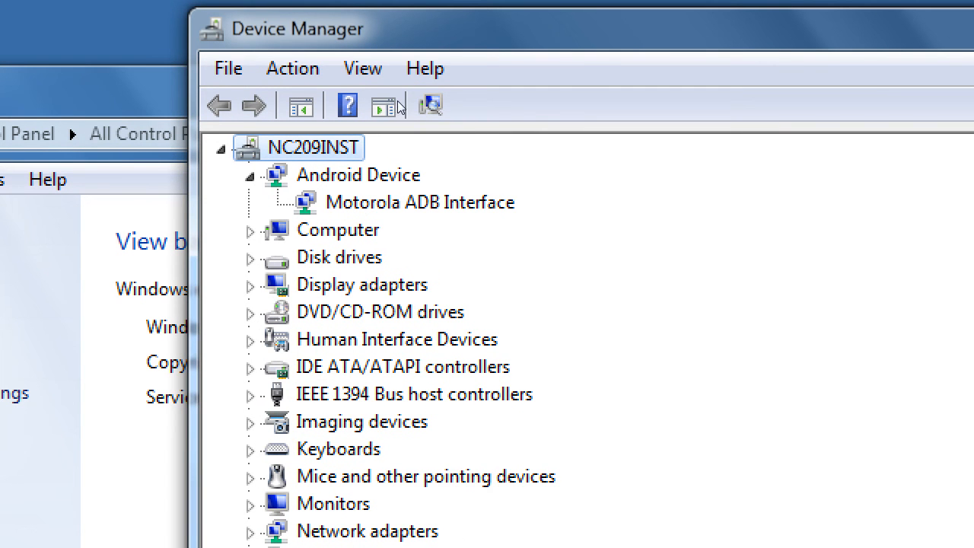
mouse_move(403, 106)
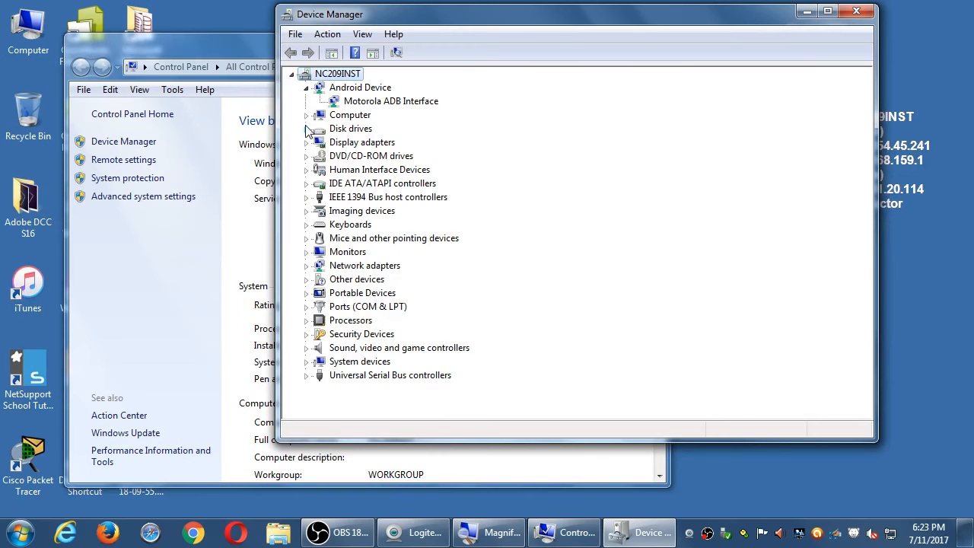
mouse_move(667, 394)
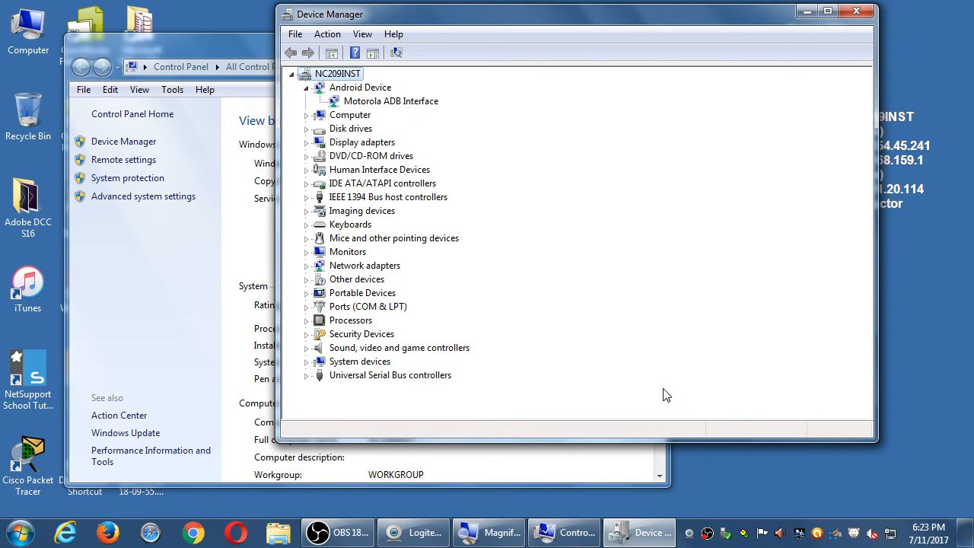